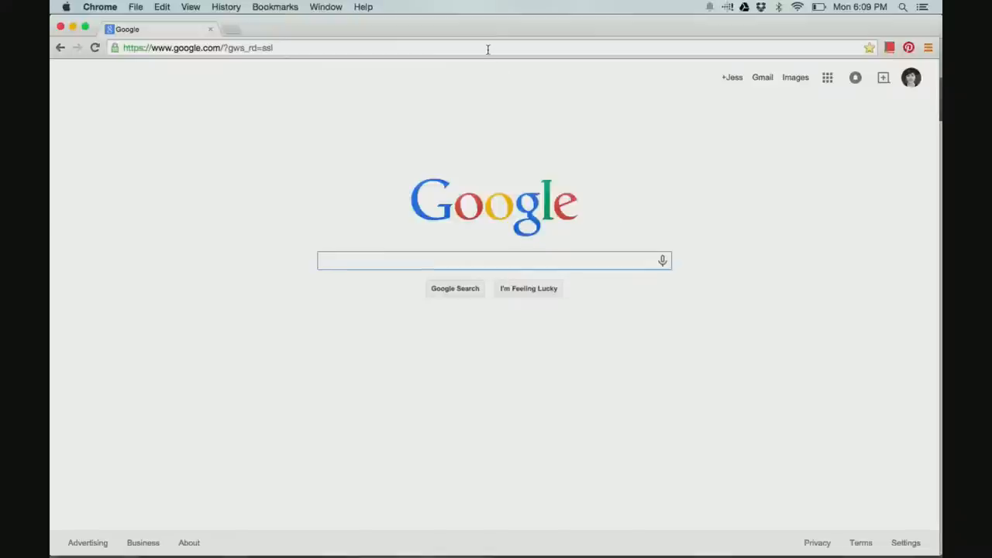
Replace the Google address with pixabay.com to load the Pixabay homepage
click(198, 48)
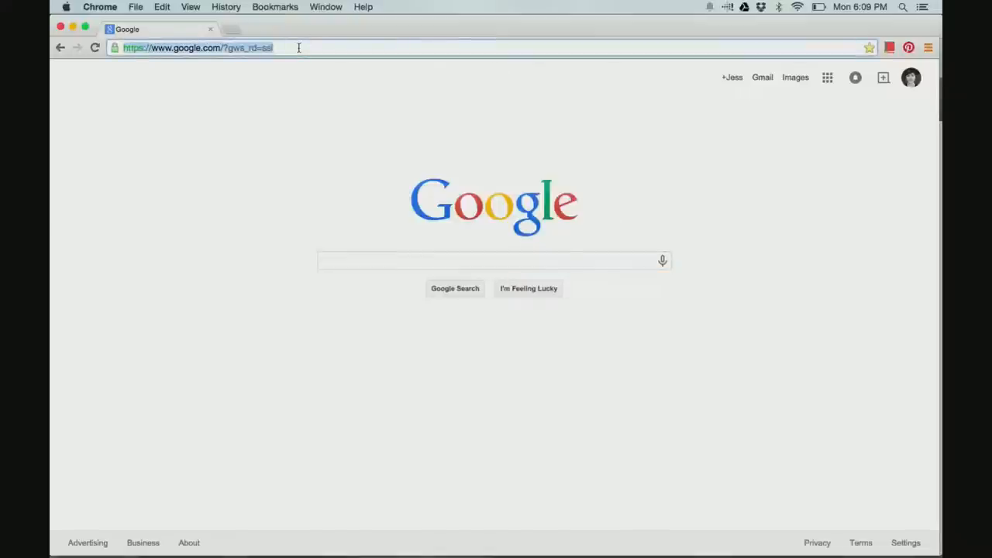
text(pixabay.com)
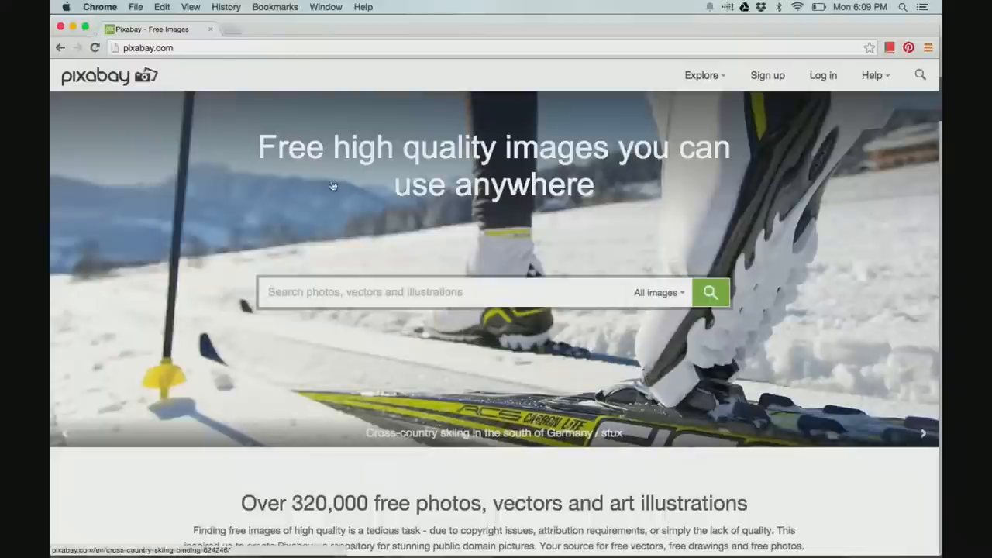
mouse_move(239, 213)
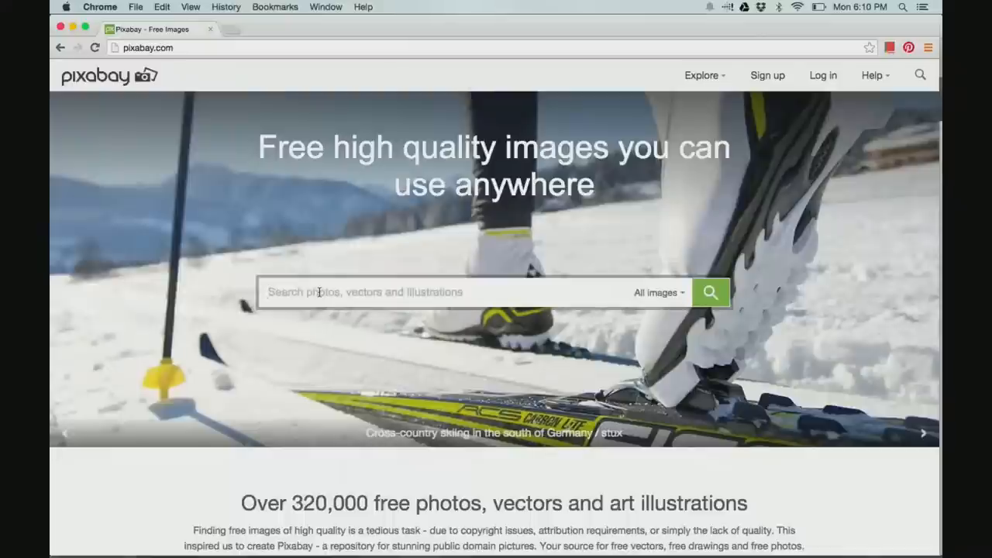
Search Pixabay for 'tree' images
text(tree)
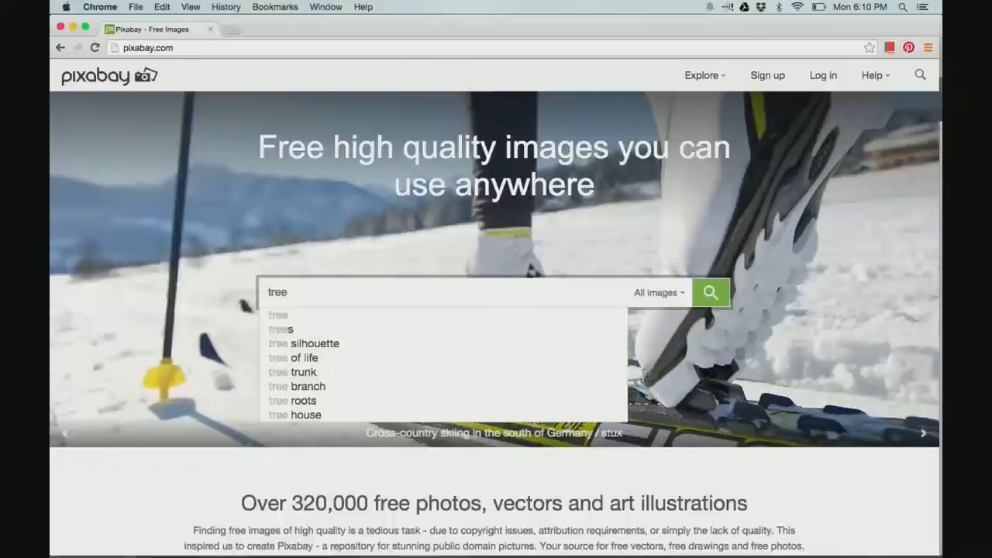
click(712, 292)
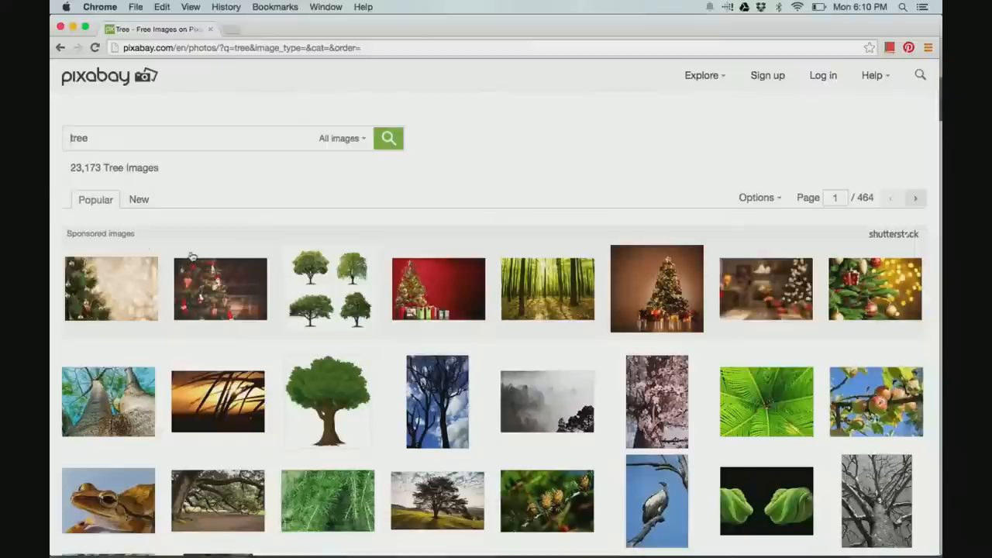
mouse_move(555, 232)
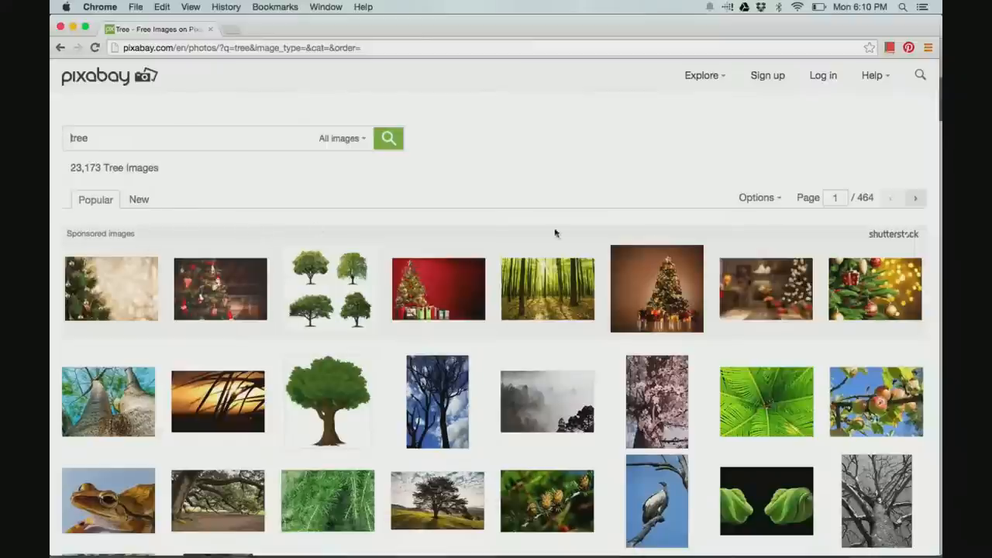
mouse_move(687, 332)
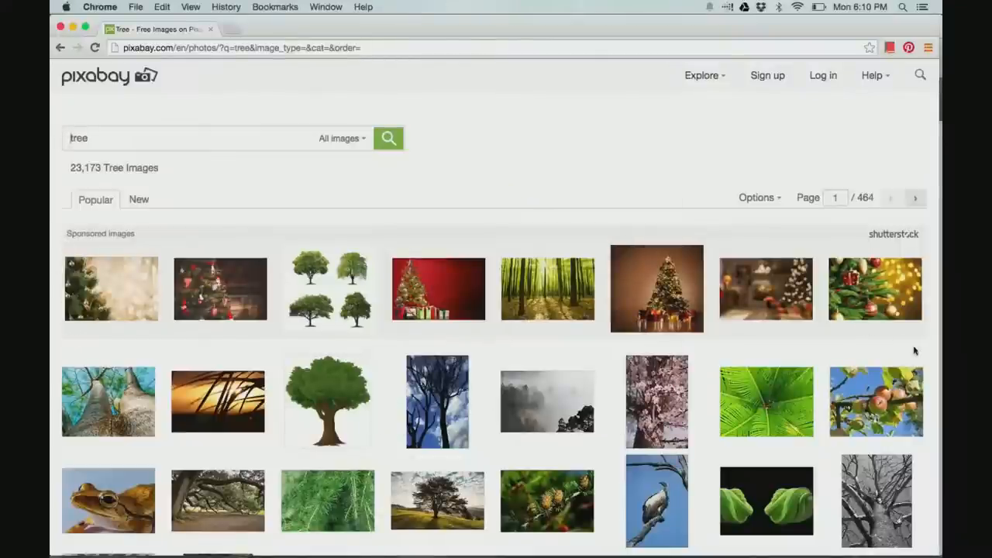
Scroll through the tree results to the single green tree illustration
scroll(down, 3)
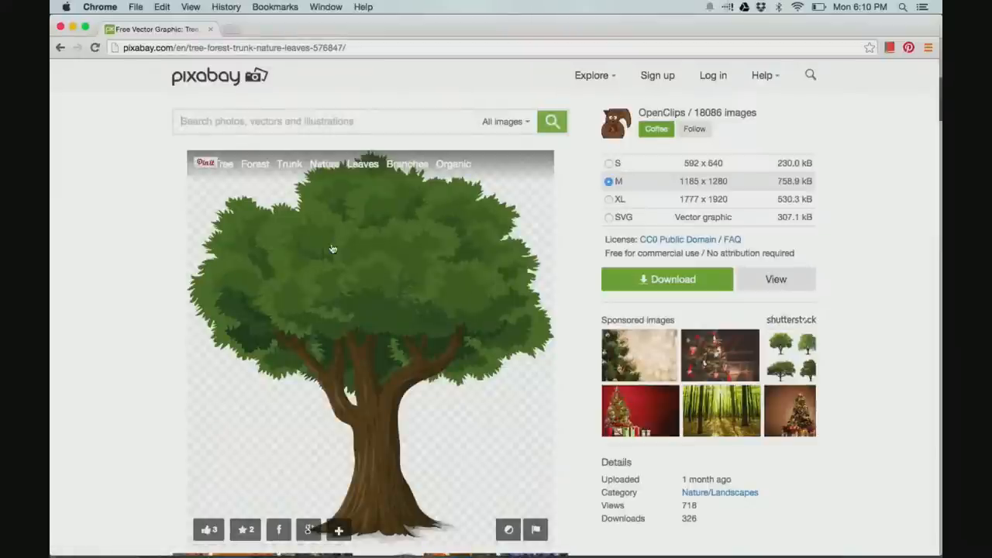
mouse_move(391, 325)
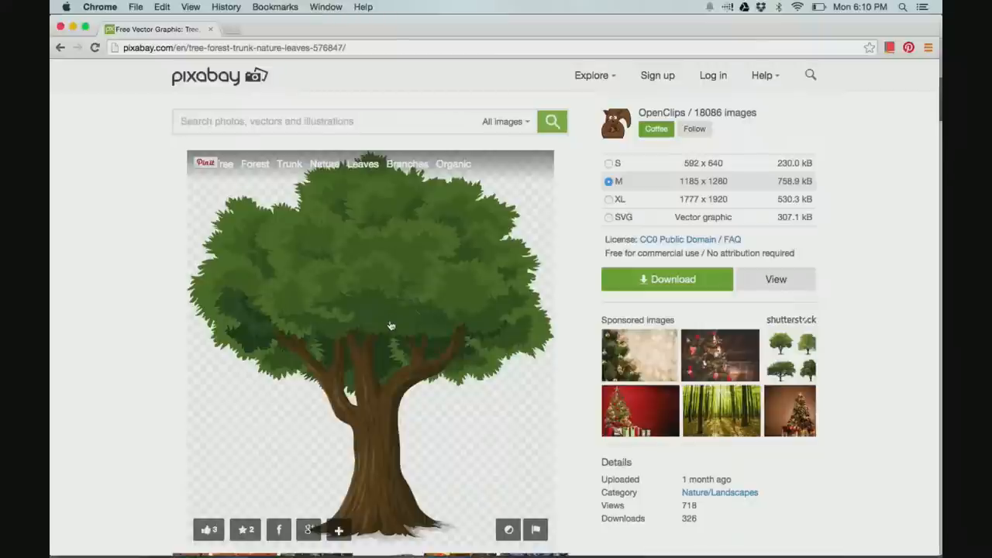
Copy the green tree illustration via its right-click Copy Image option
right_click(391, 325)
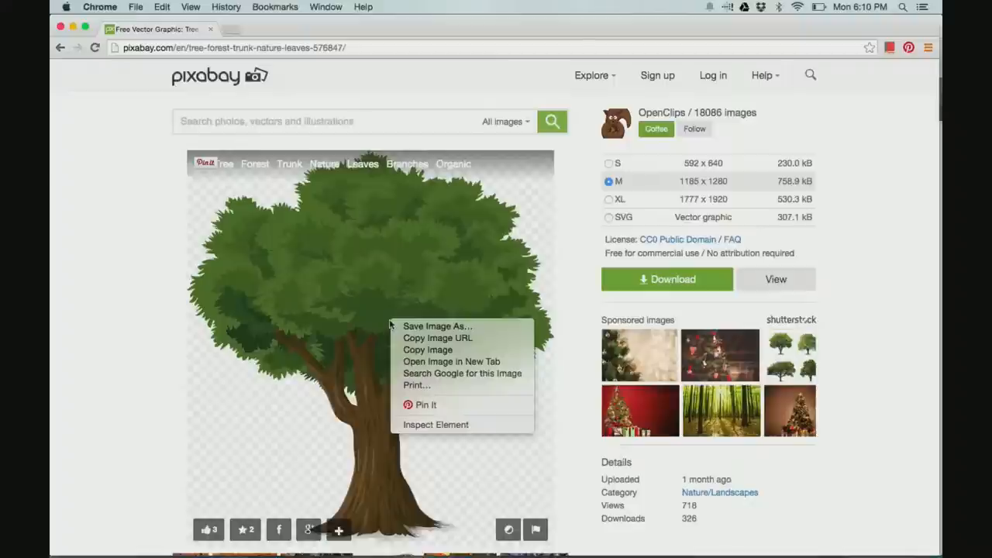
mouse_move(427, 349)
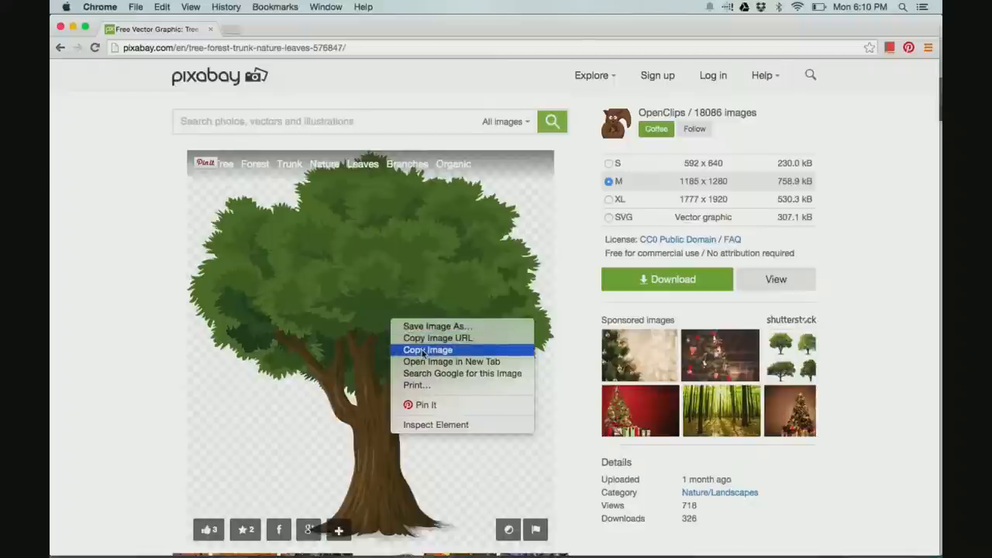
click(428, 348)
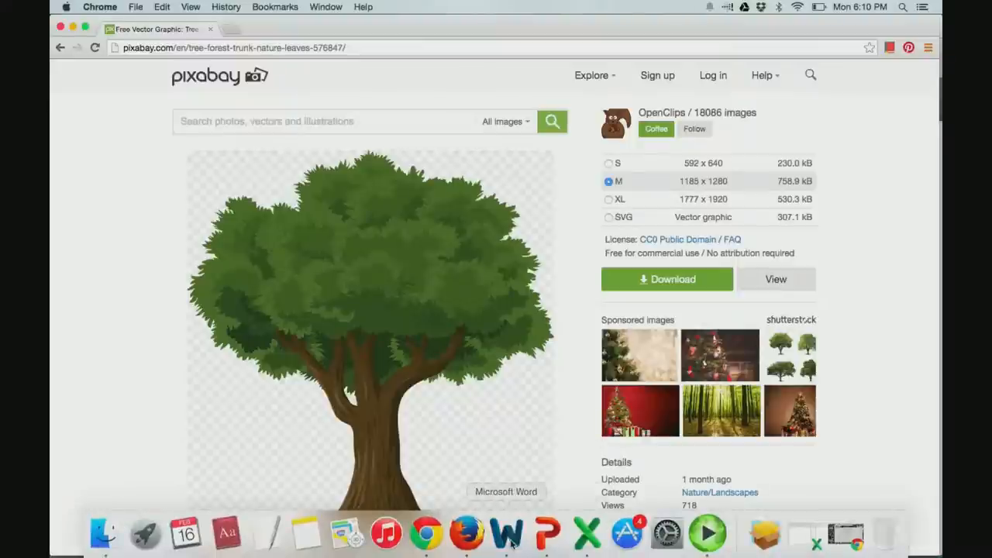
Switch to Word and paste the tree illustration onto the blank page
click(508, 539)
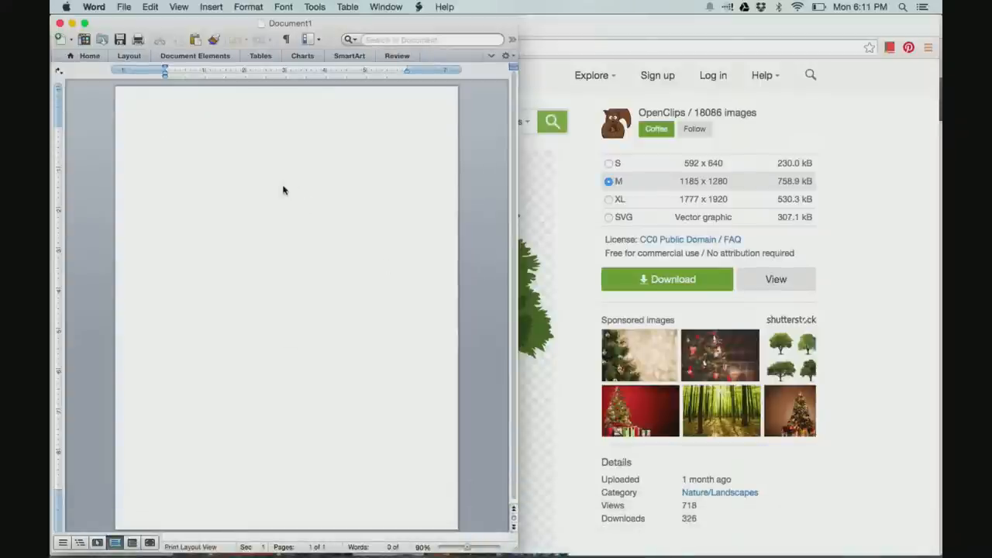
right_click(284, 189)
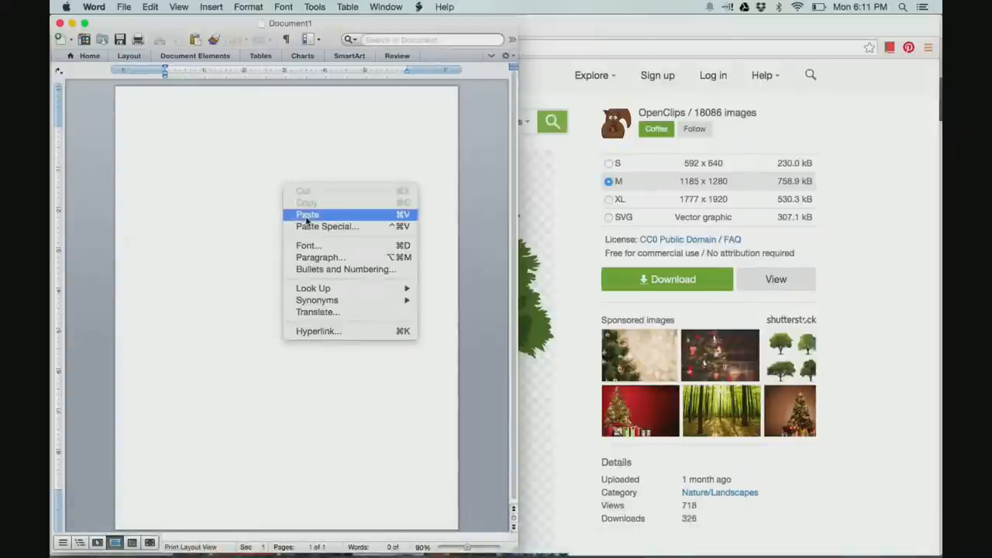
click(308, 215)
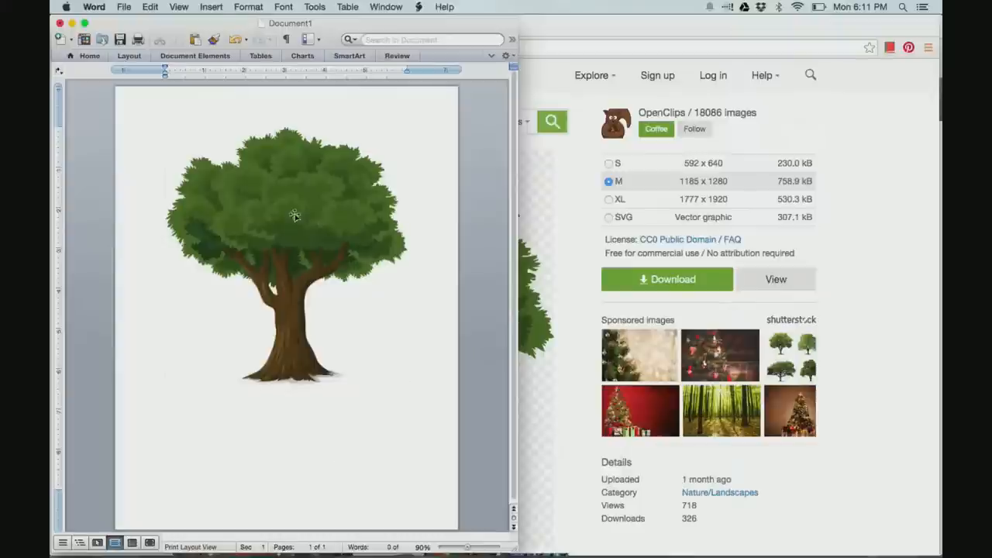
Select the pasted tree picture to show its sizing handles
click(295, 217)
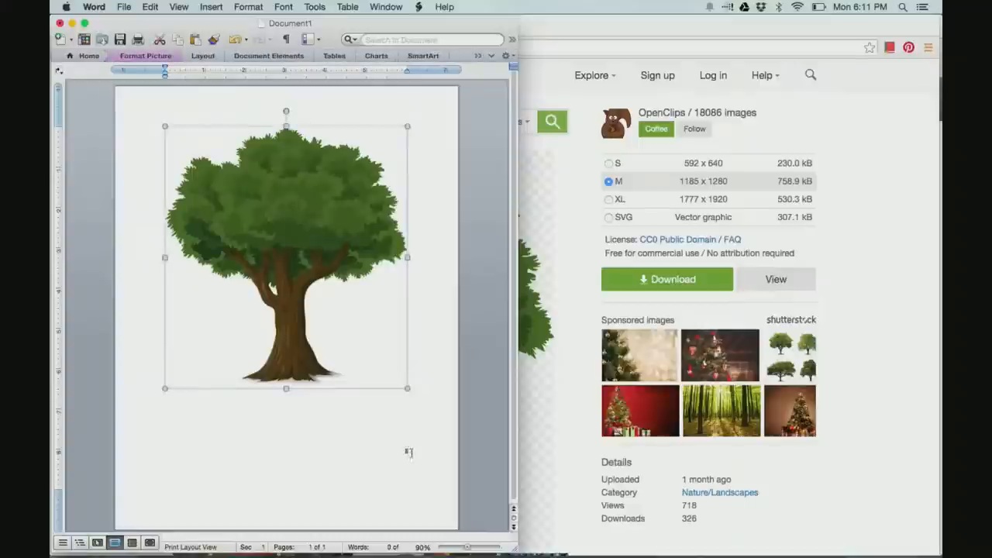
mouse_move(402, 390)
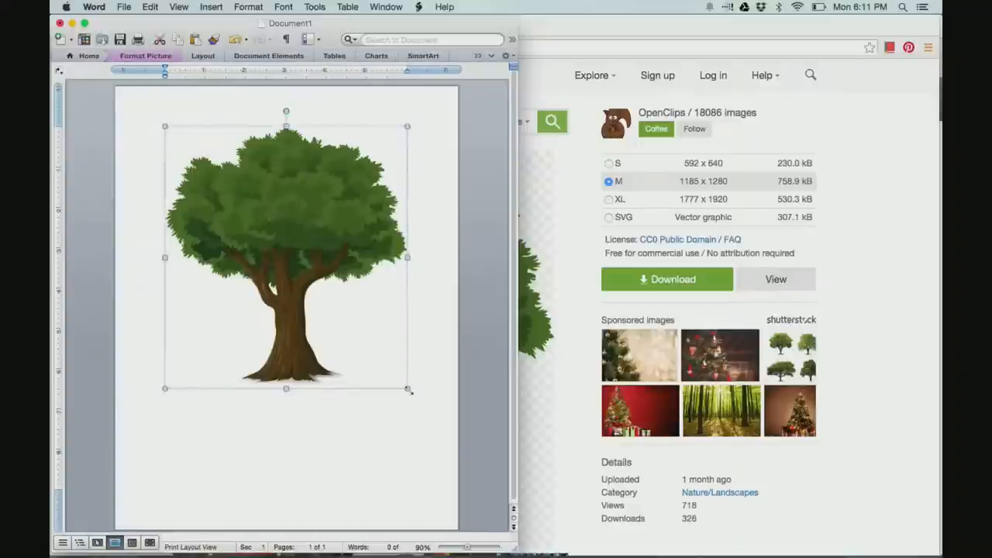